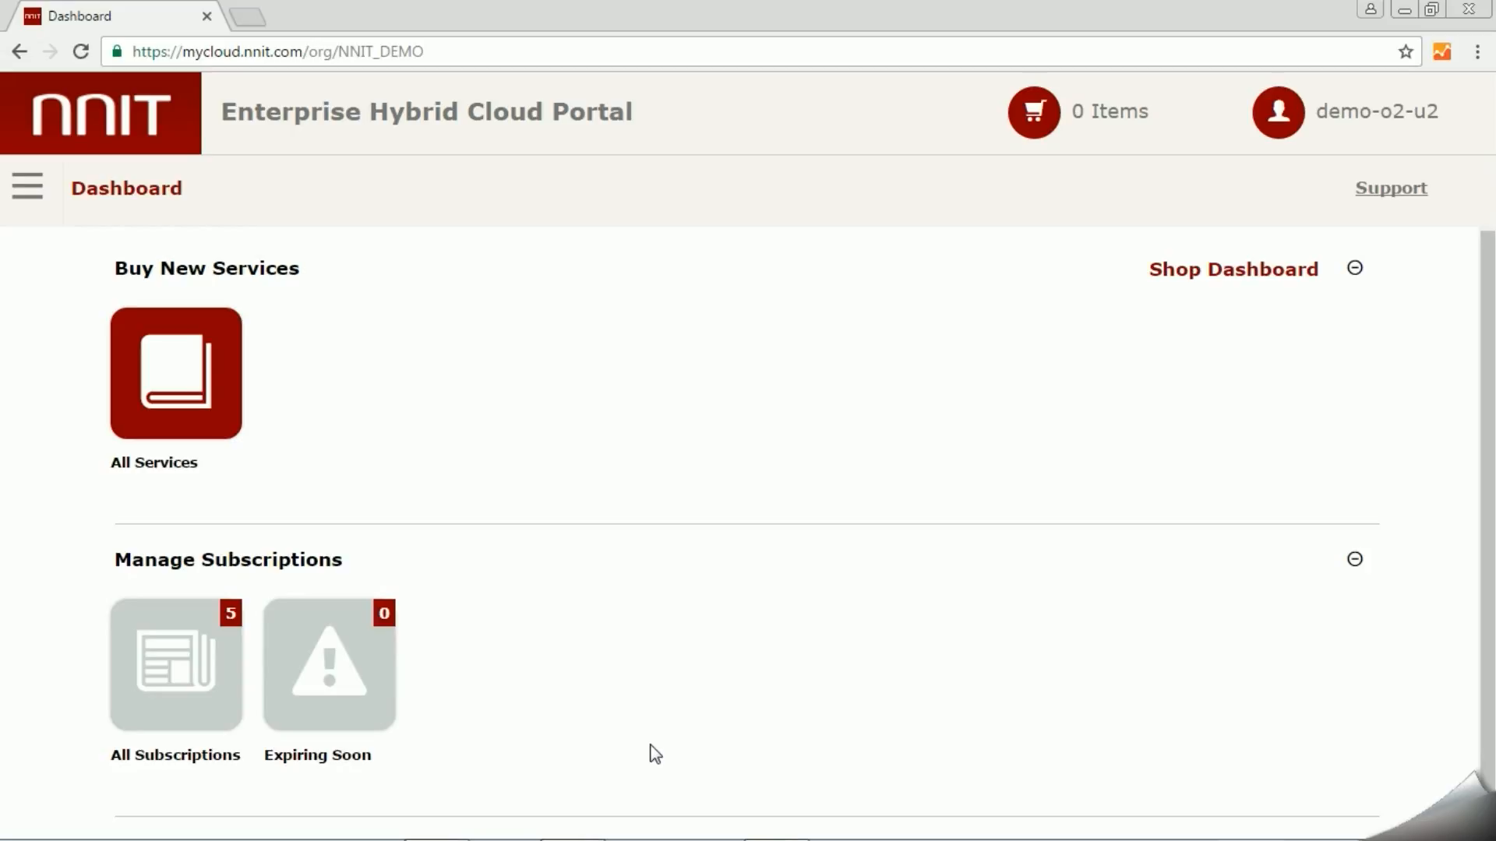
pyautogui.moveTo(26, 187)
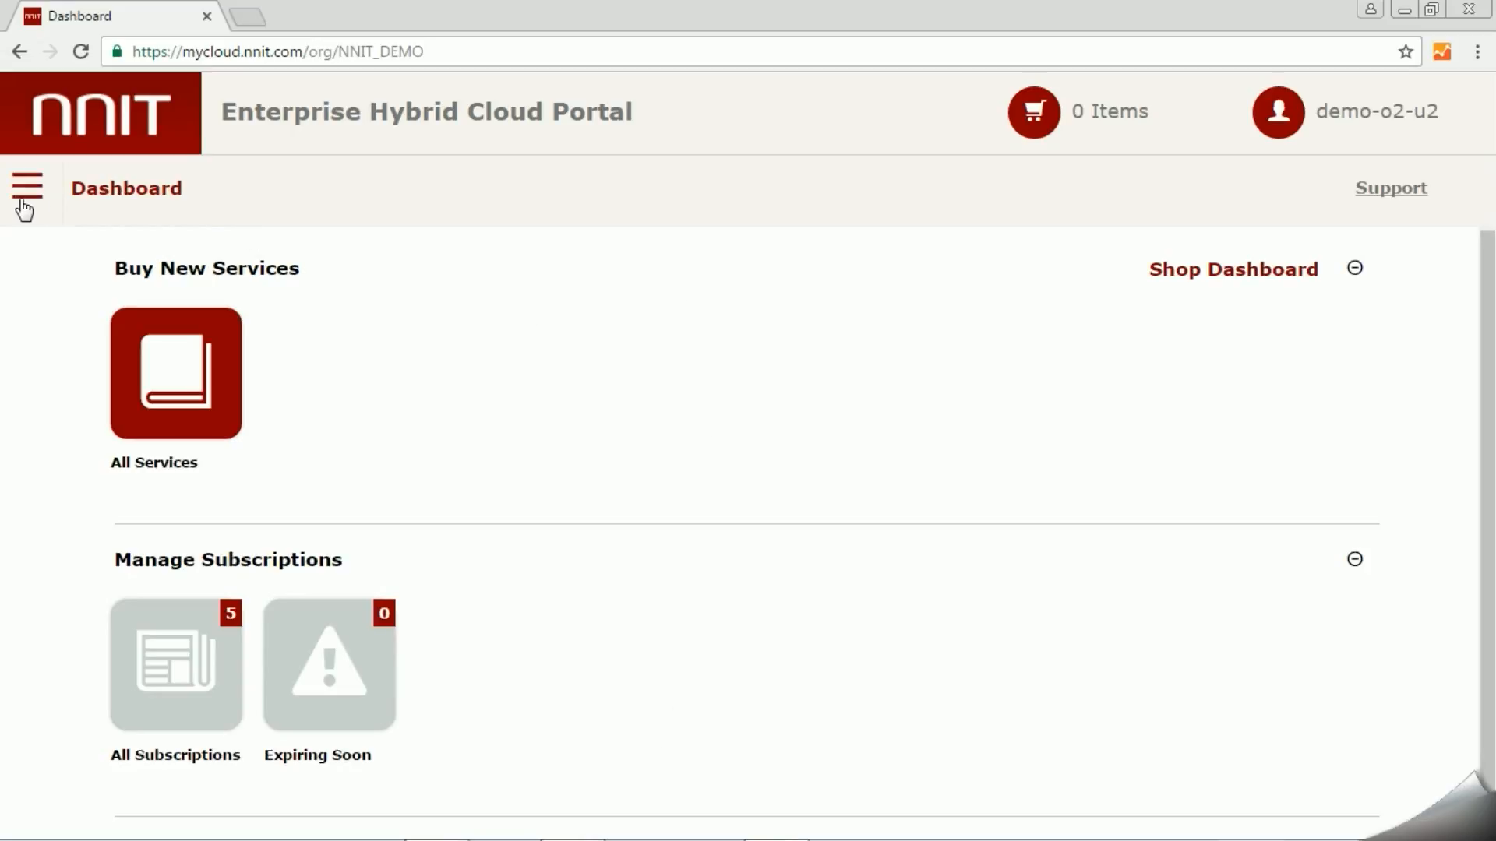
# Open the sidebar menu and go to Browse Catalog
pyautogui.click(27, 187)
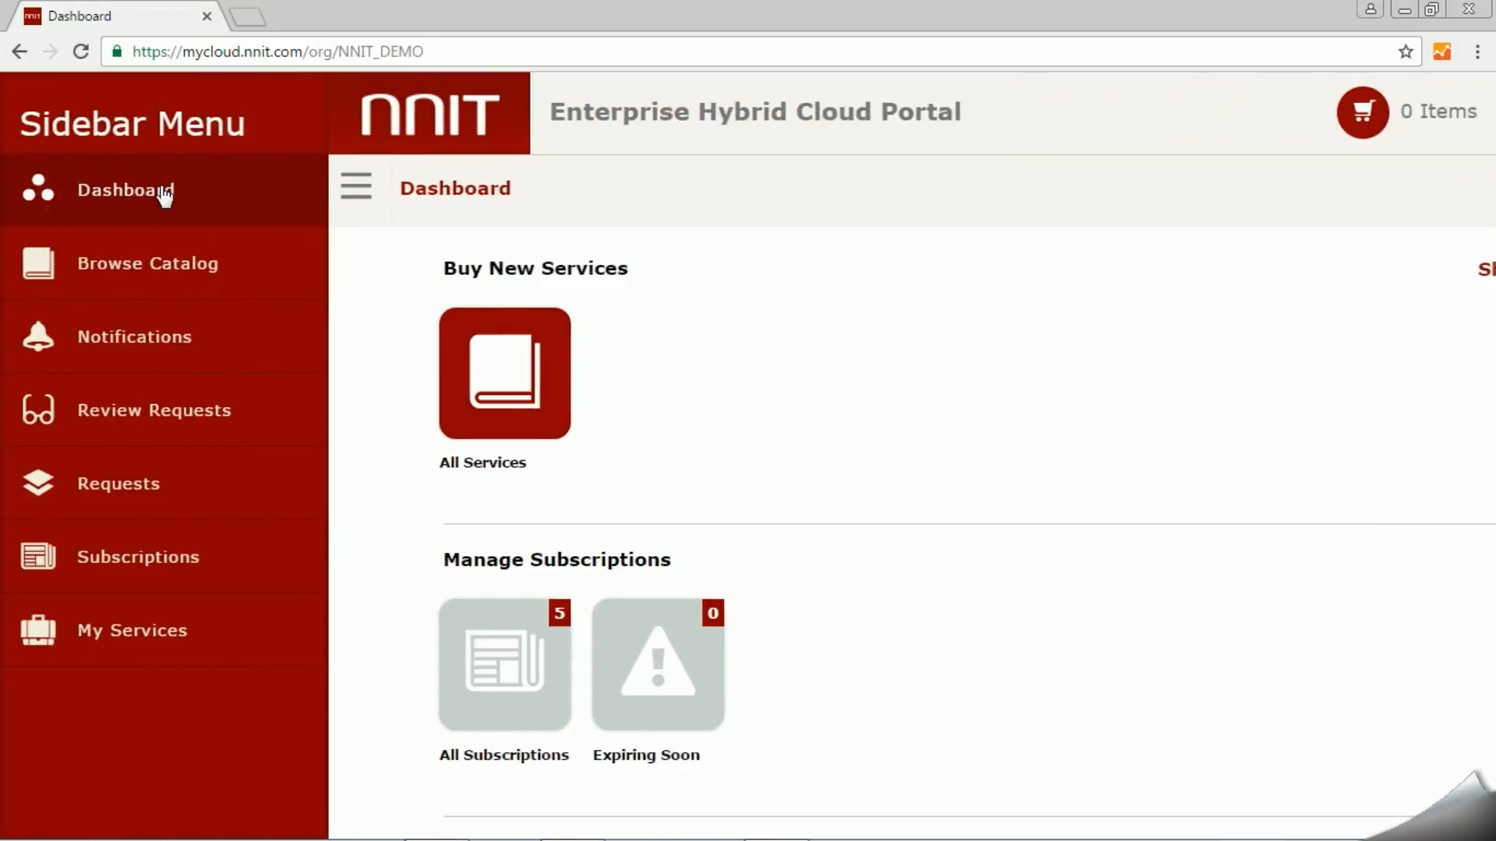
pyautogui.moveTo(174, 255)
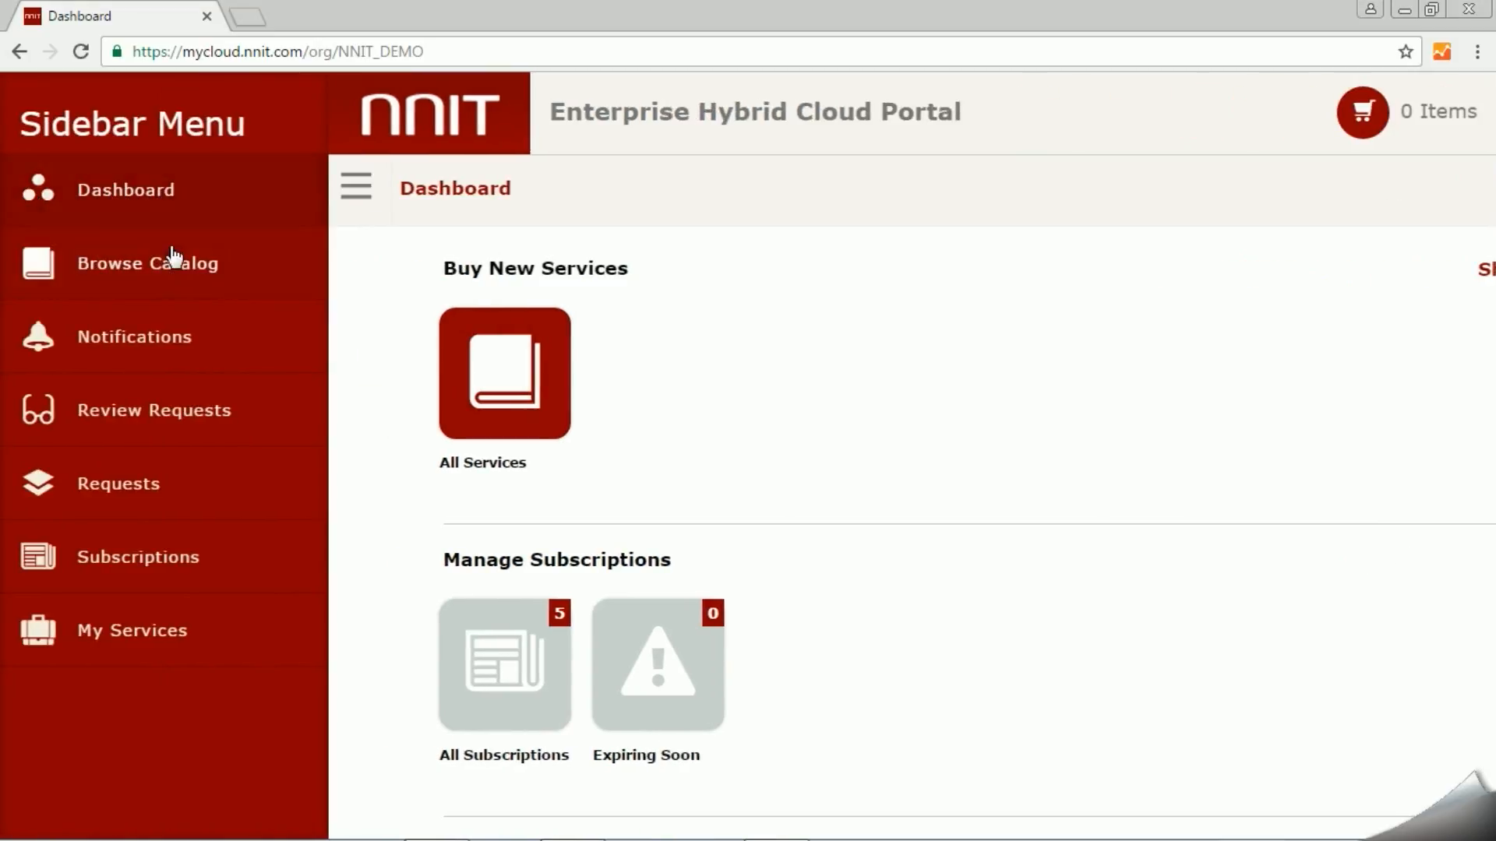
pyautogui.click(148, 264)
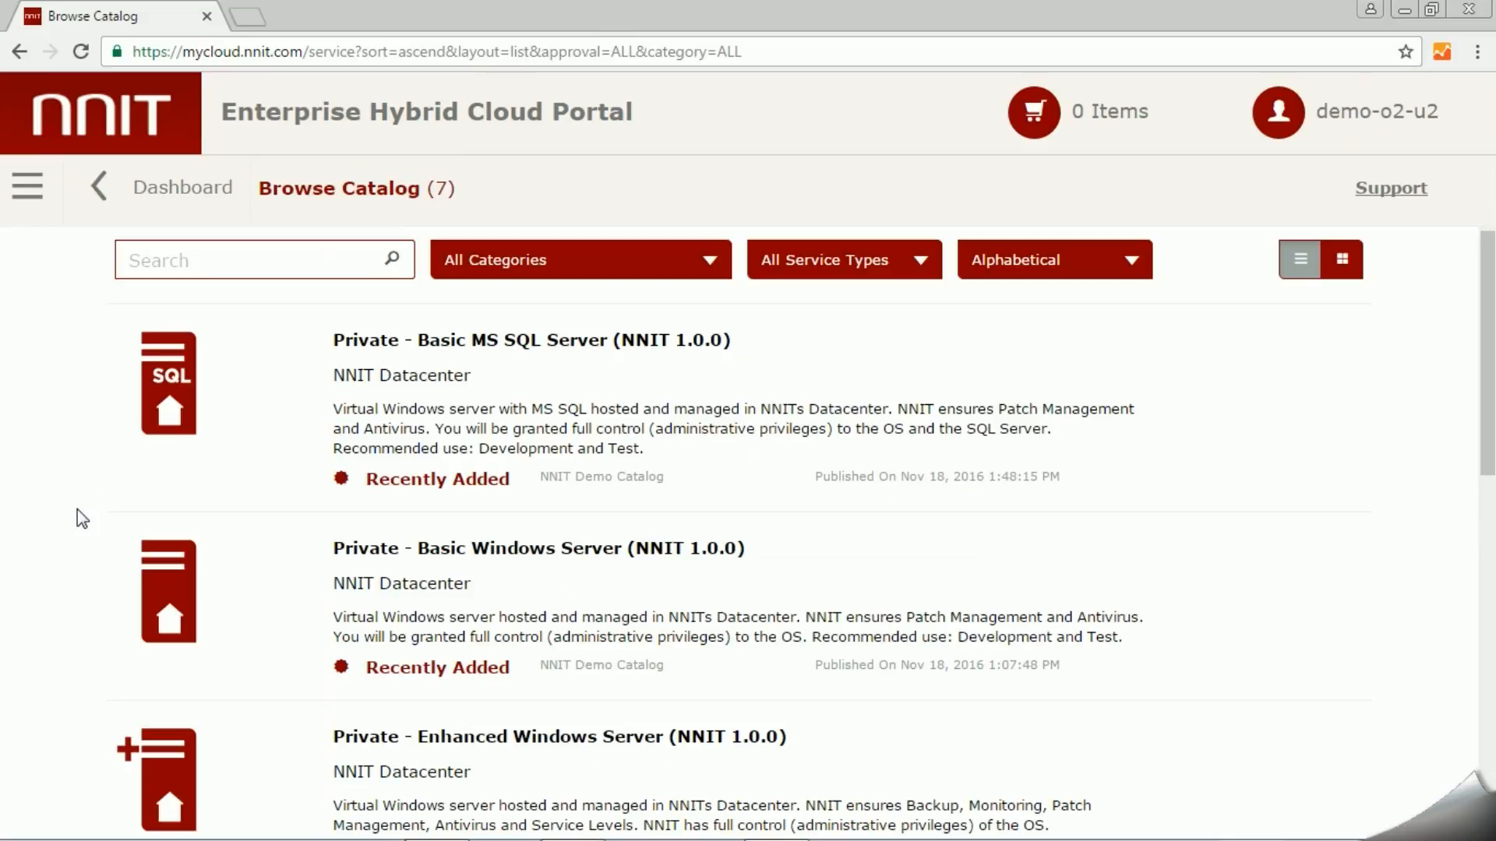
# Scroll down the catalog to the GxP Enhanced and Azure-hosted Basic Windows Server offerings
pyautogui.scroll(-3)
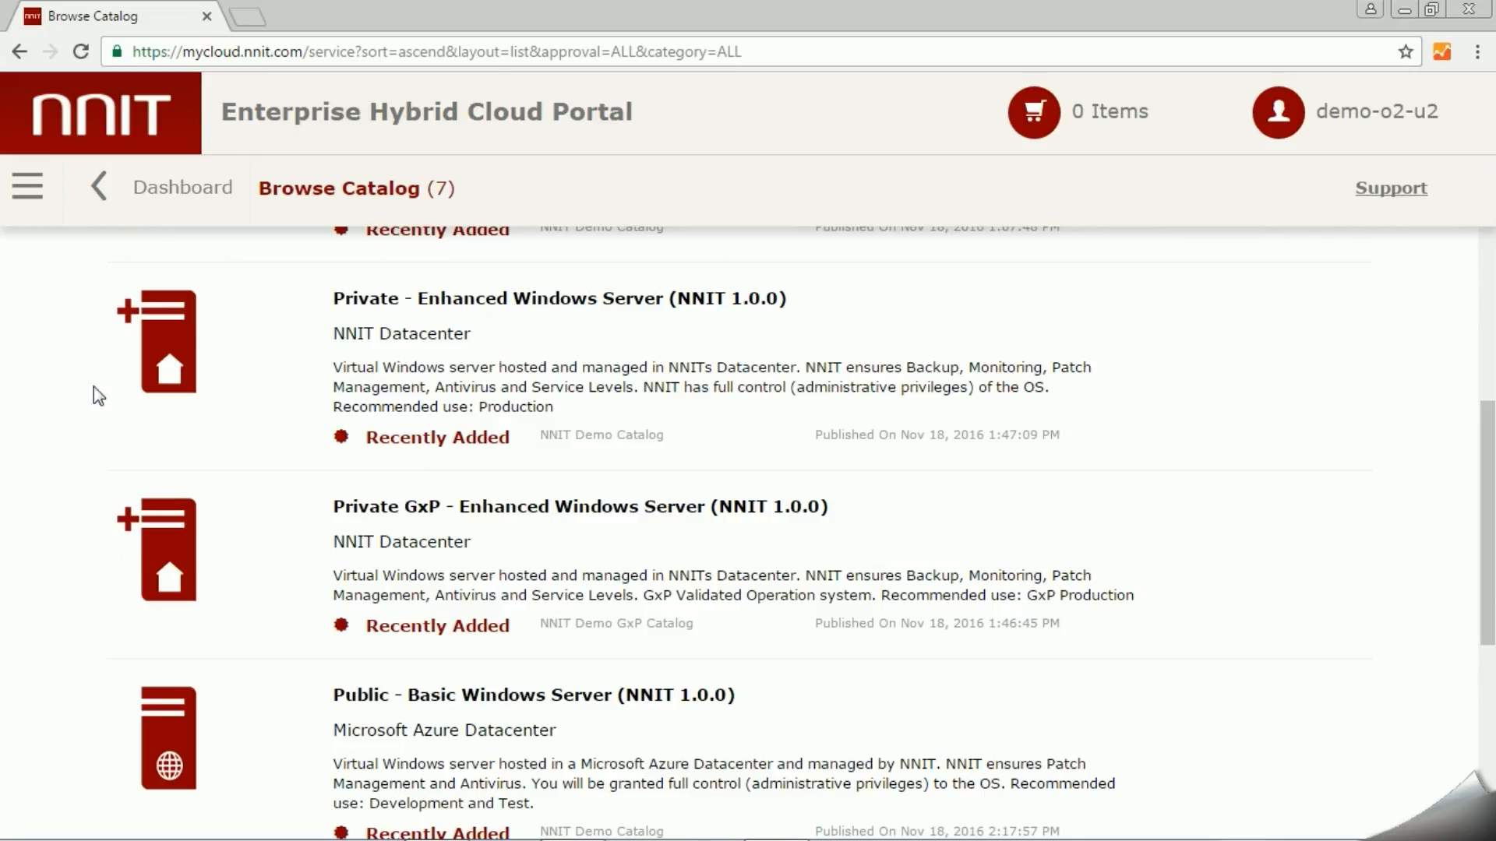
# View My Services' five deploying services, then go back to Dashboard via the sidebar
pyautogui.click(27, 186)
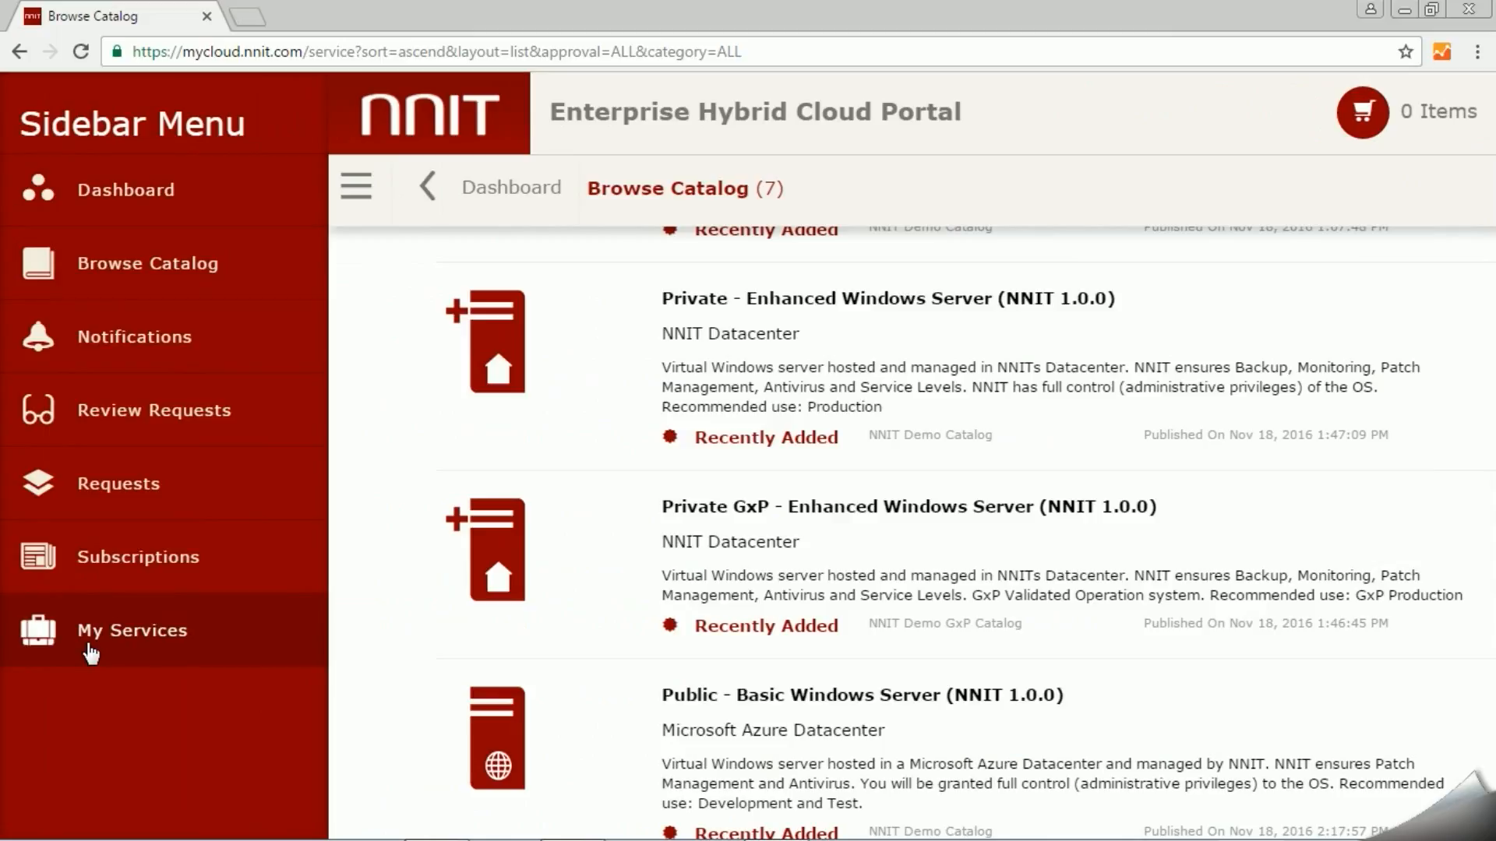
pyautogui.click(131, 629)
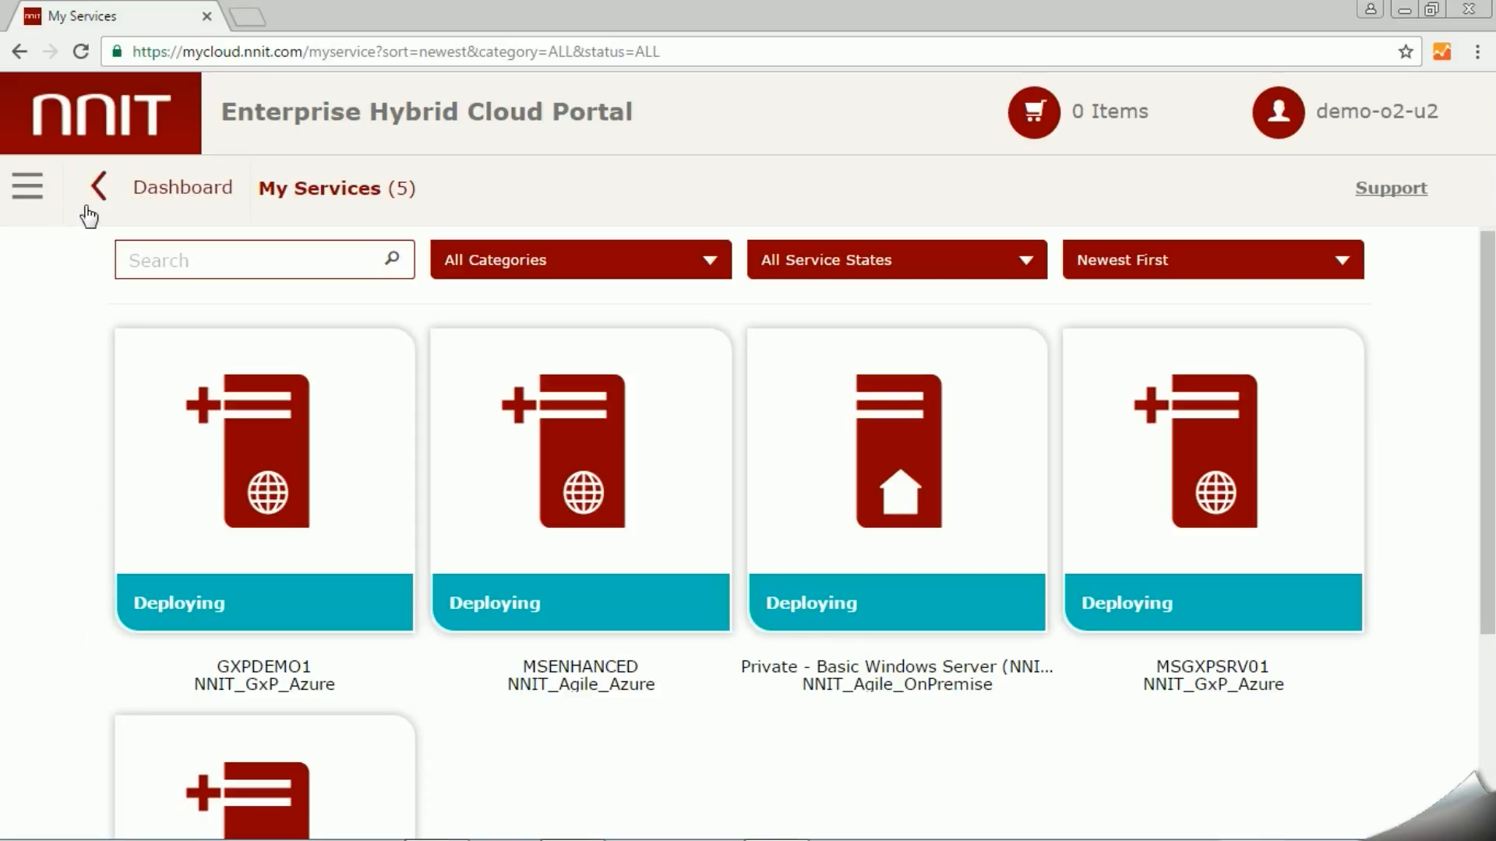
pyautogui.click(26, 187)
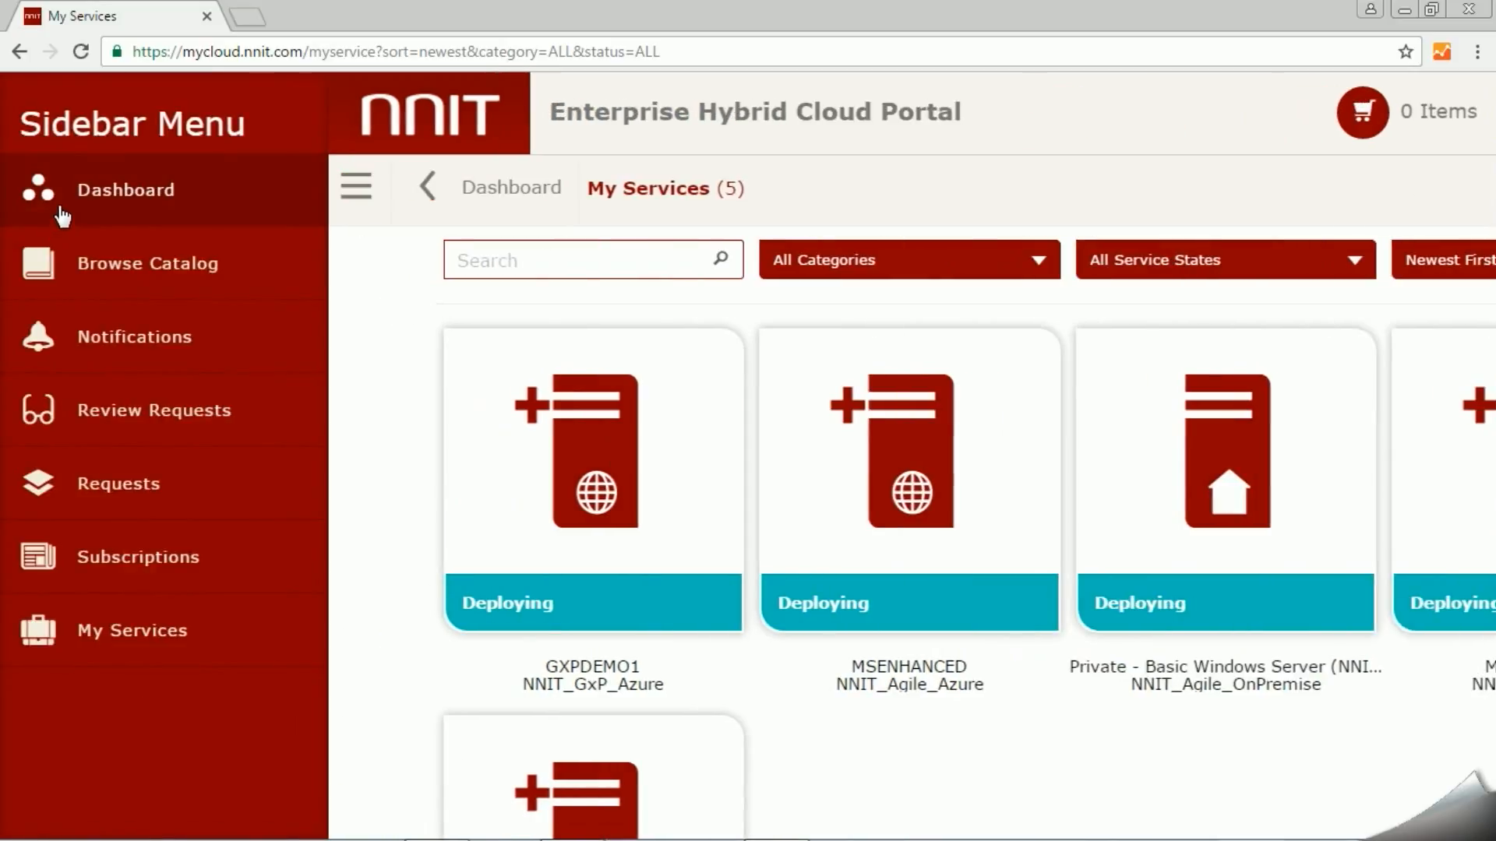
pyautogui.click(125, 188)
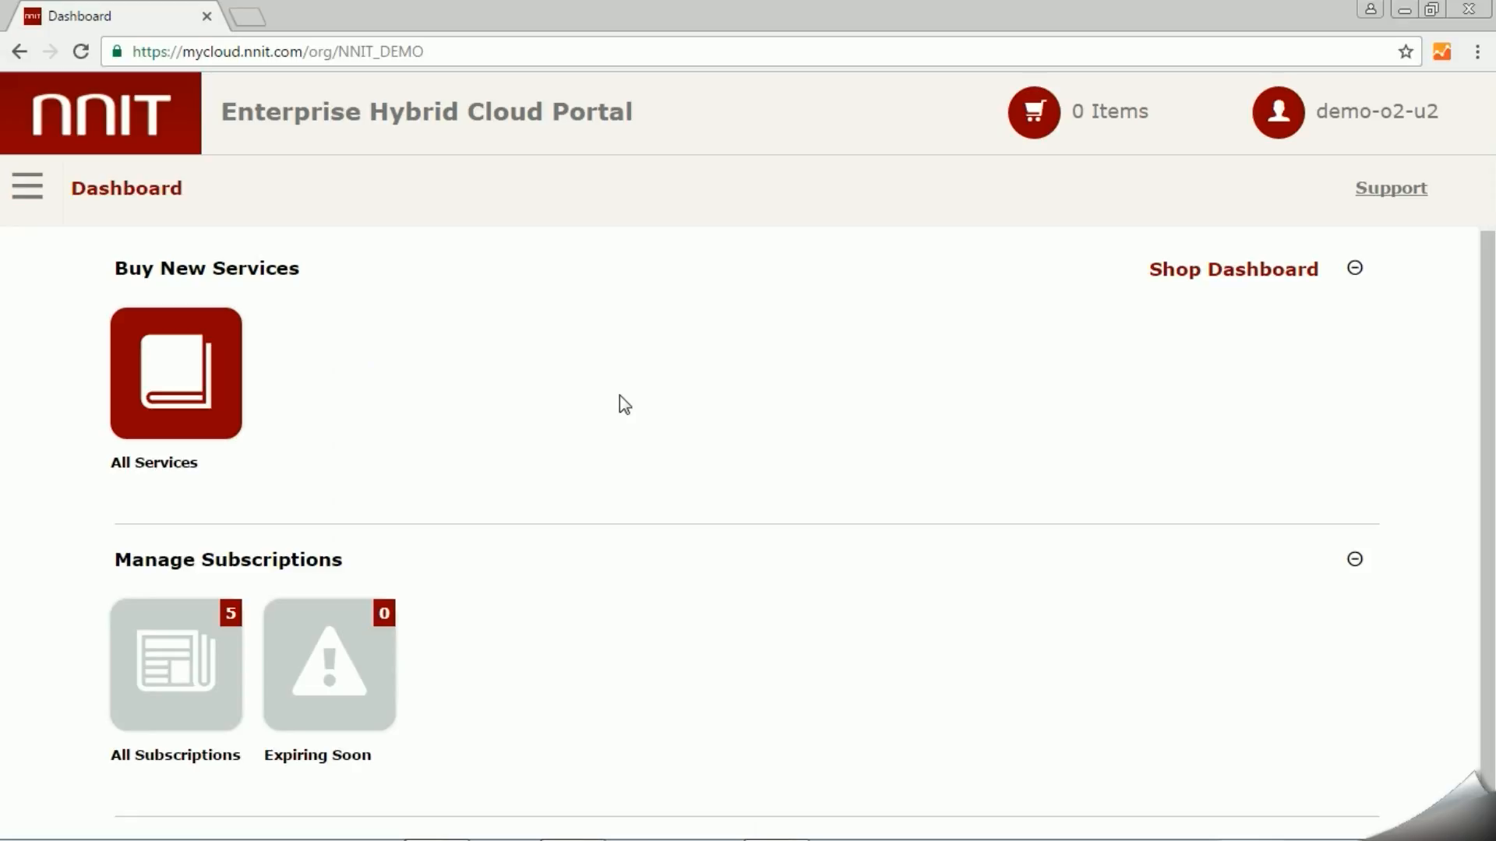